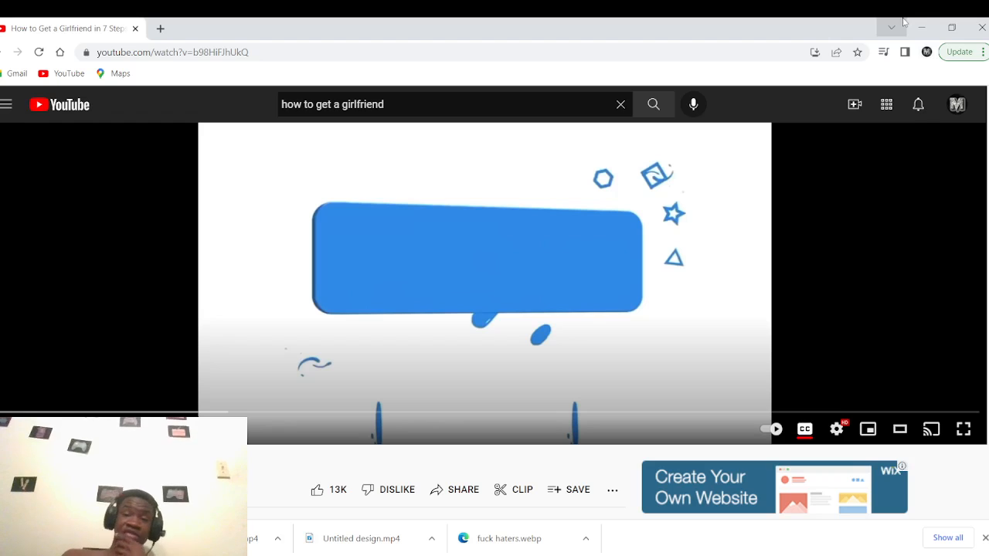
{"action": "mouse_move", "coordinate": [965, 430]}
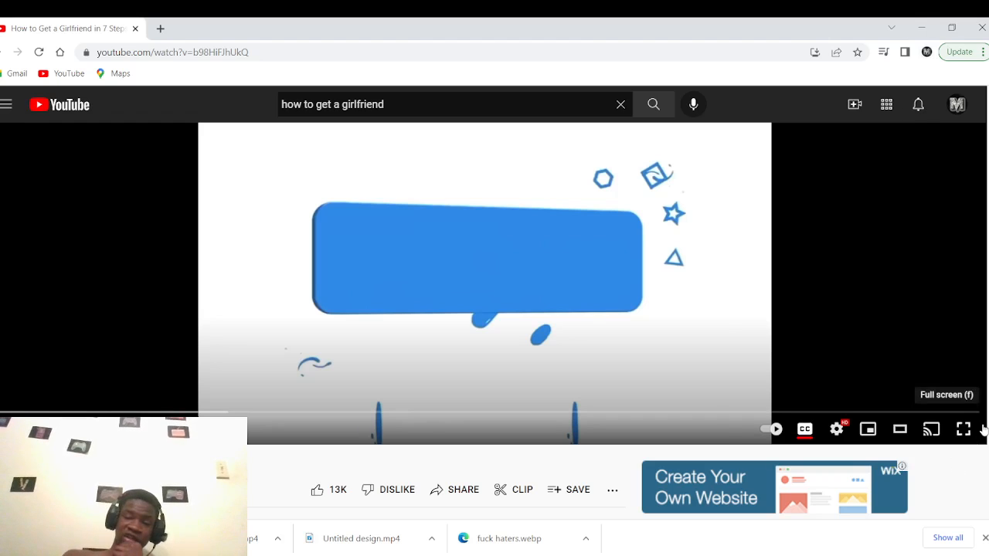
Play 'How to Get a Girlfriend in 7 Steps' in full screen with subtitles showing.
{"action": "left_click", "coordinate": [964, 430]}
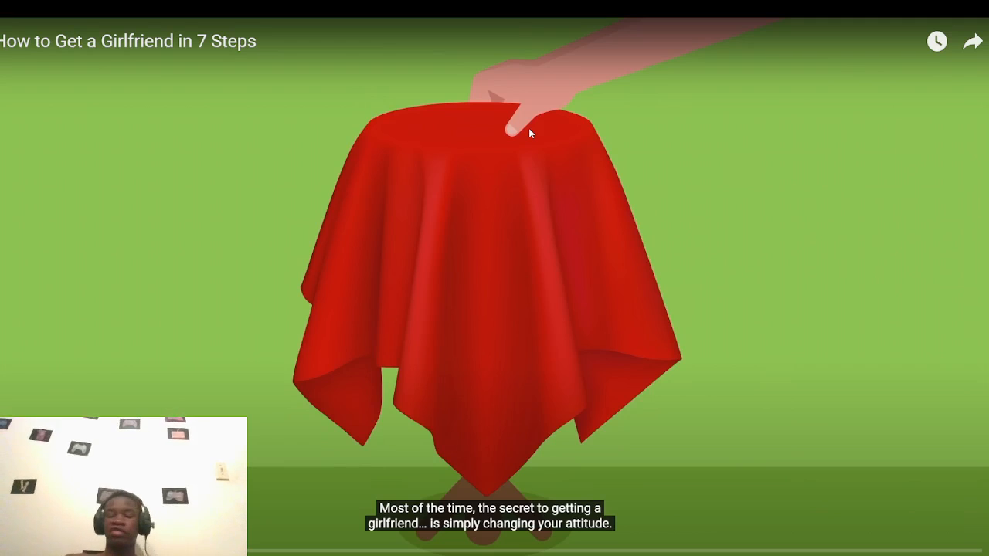
{"action": "left_click", "coordinate": [491, 301]}
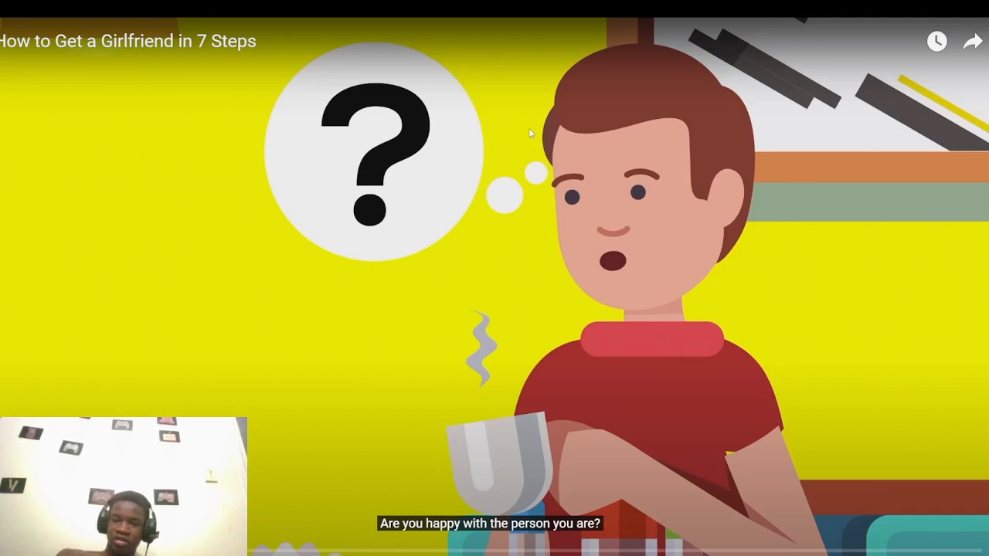
{"action": "left_click", "coordinate": [491, 302]}
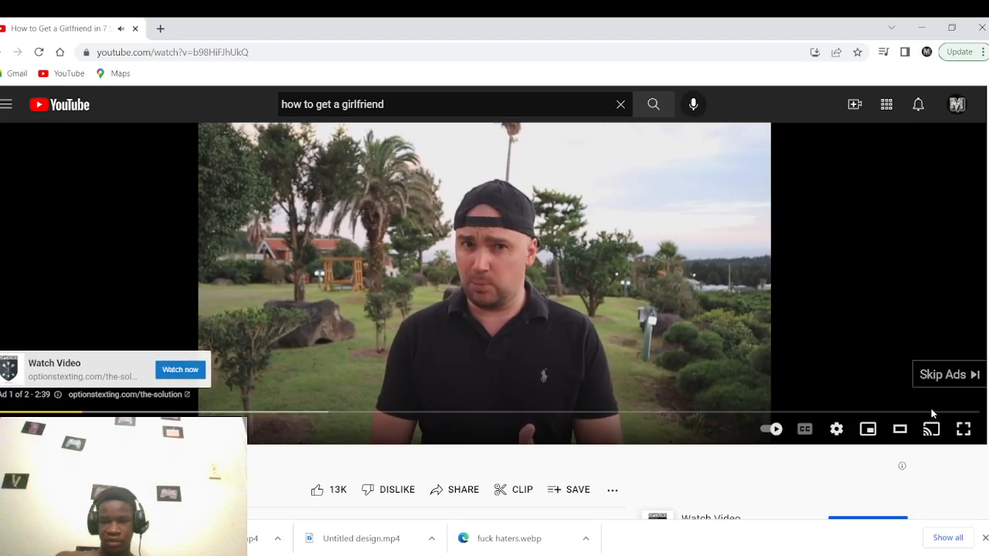
{"action": "left_click", "coordinate": [963, 430]}
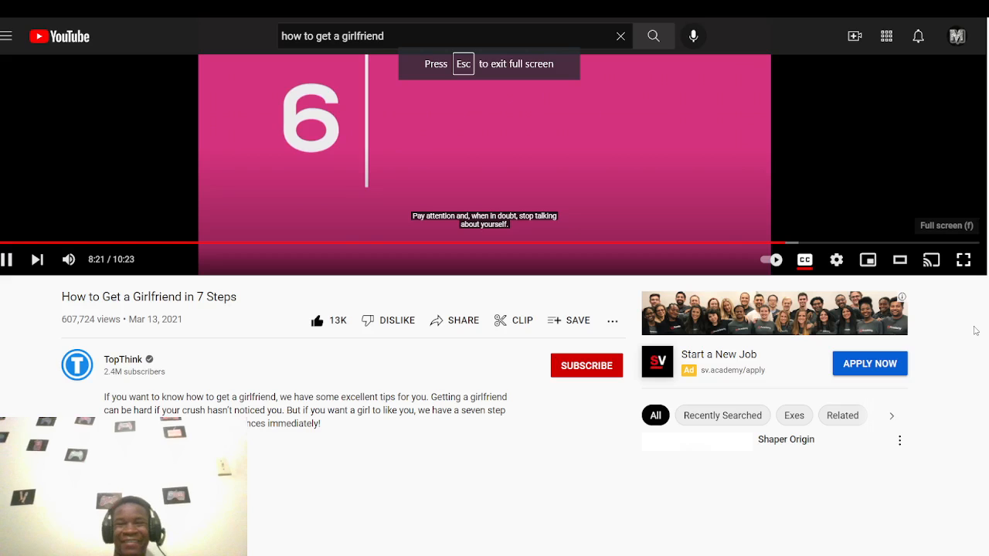
Expand the video to full screen as step six, 'Decisive Initiation', plays.
{"action": "left_click", "coordinate": [962, 260]}
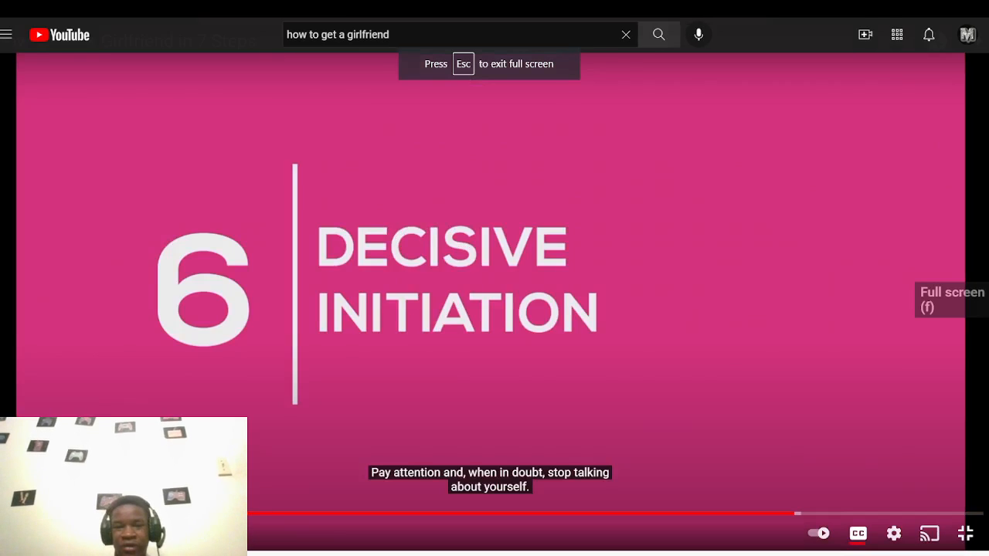